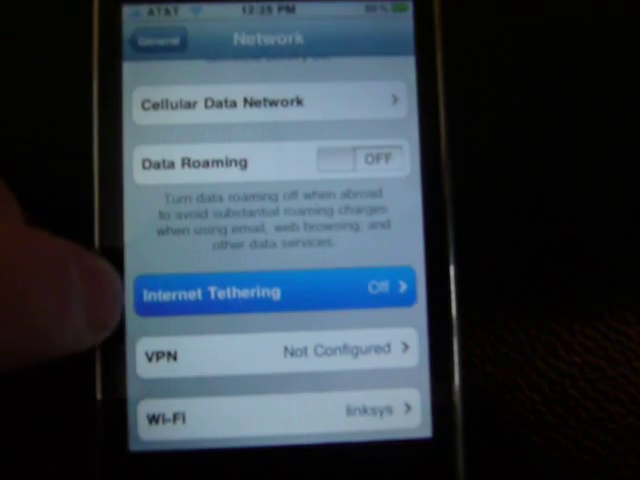
# Step: Open Internet Tethering under General > Network and switch it on
pyautogui.click(275, 290)
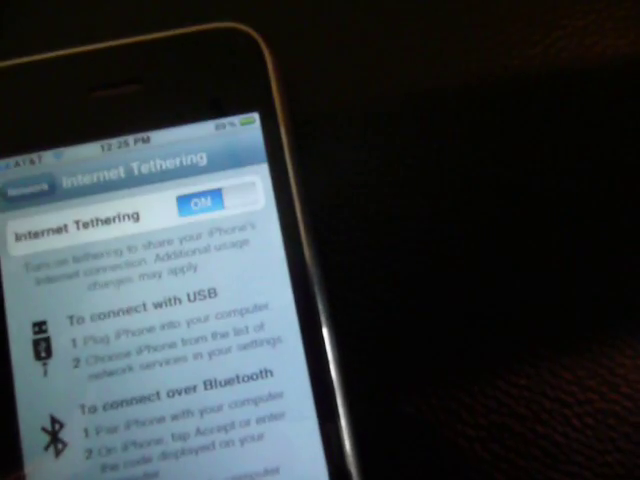